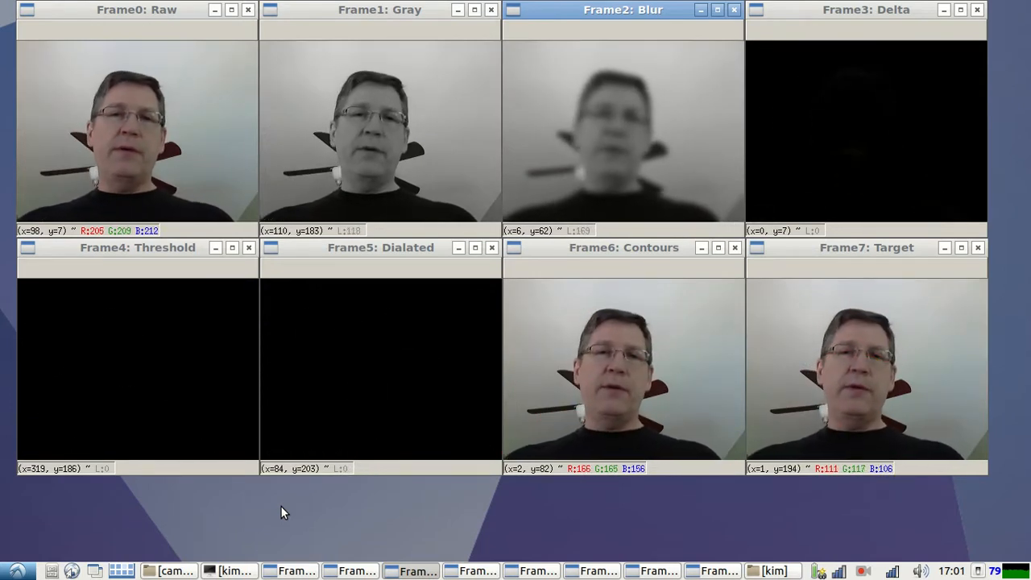
mouse_move(177, 176)
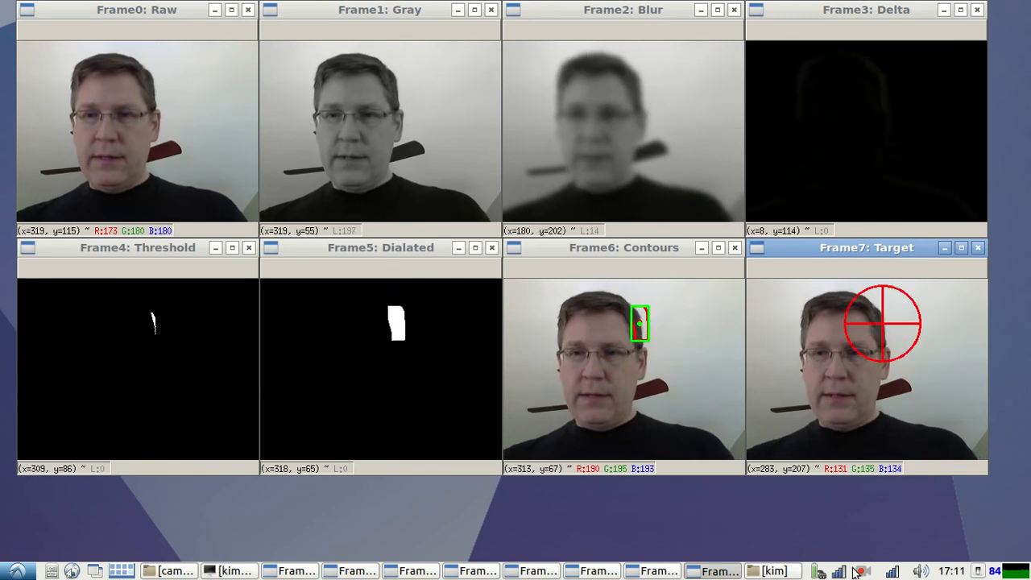
click(860, 570)
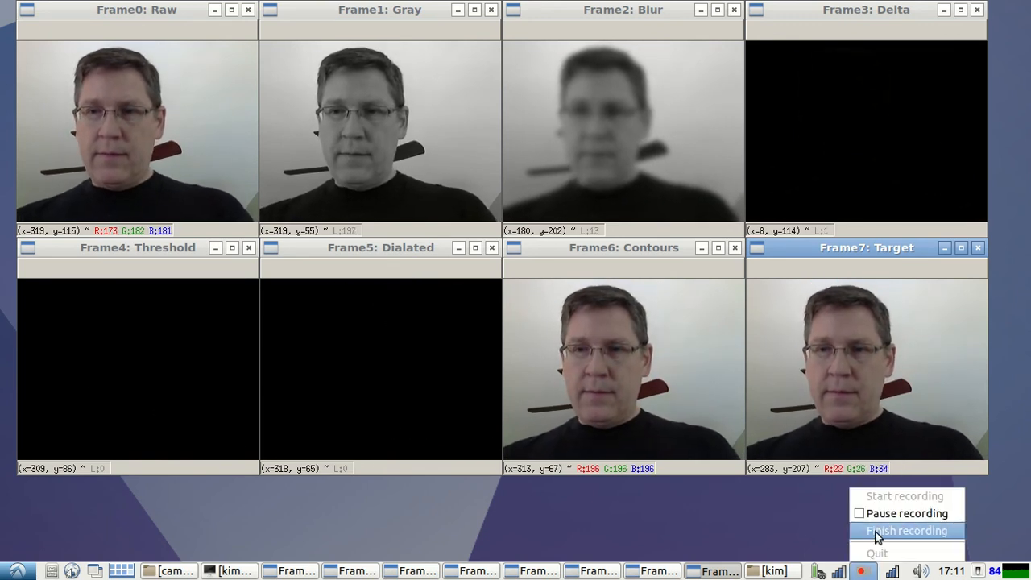